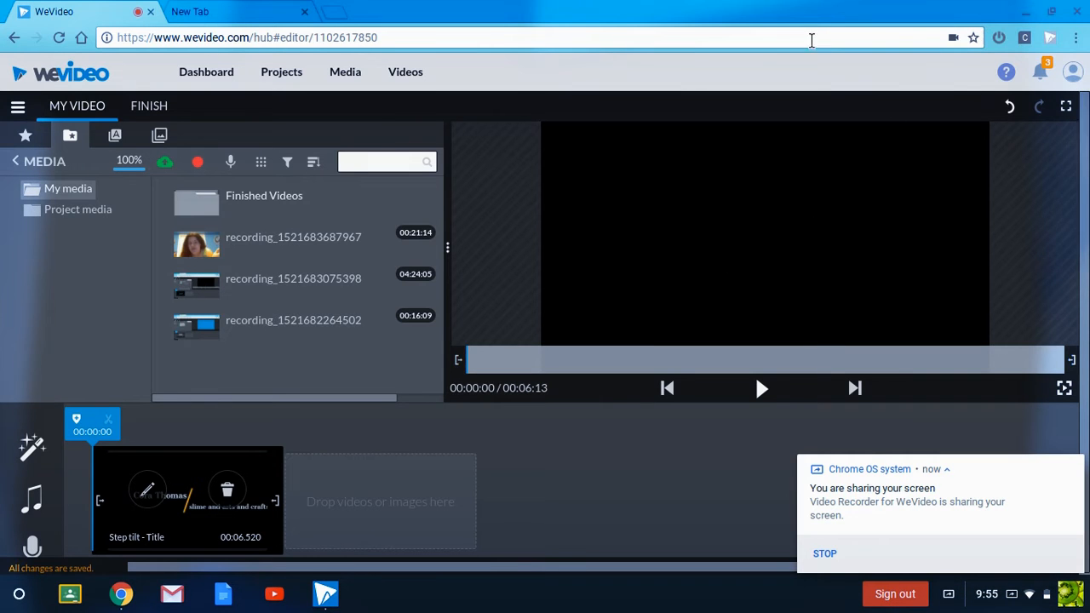
mouse_move(762, 388)
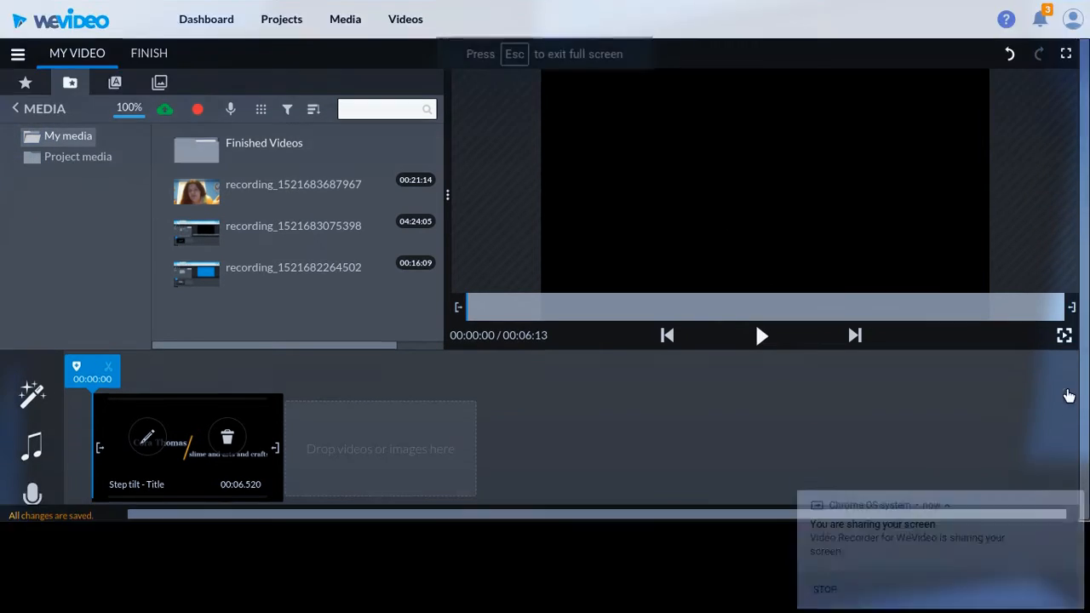
Preview the intro title clip playing in the editor
left_click(760, 334)
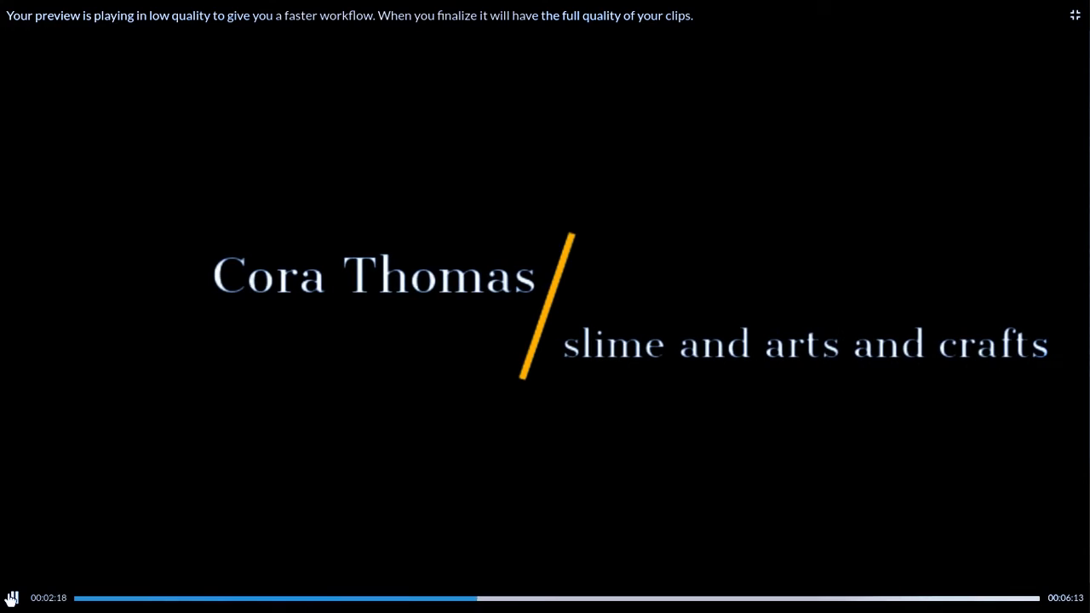
left_click(1073, 15)
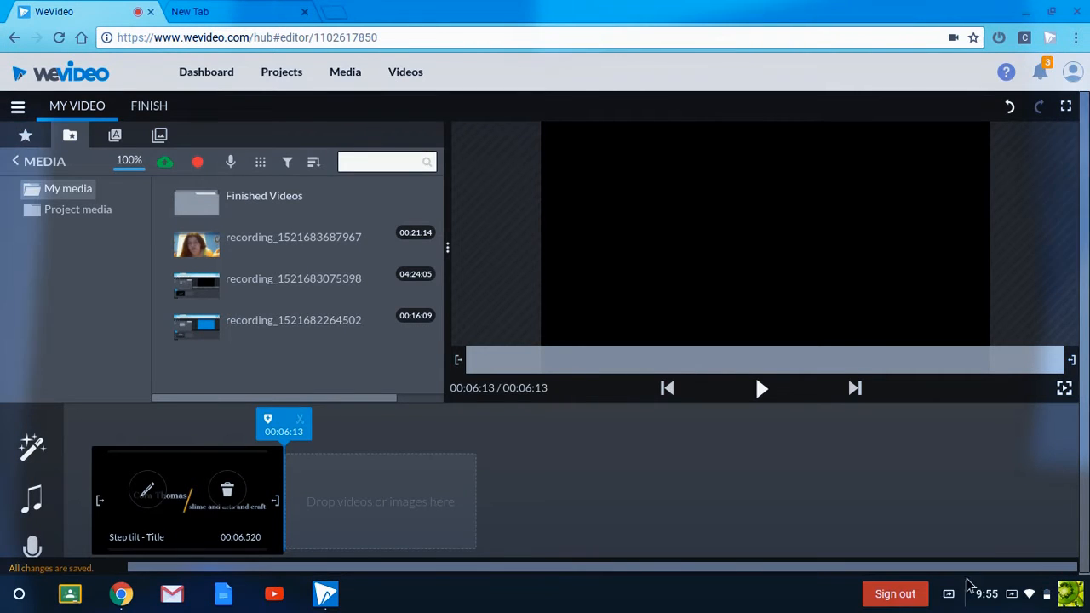
left_click(947, 593)
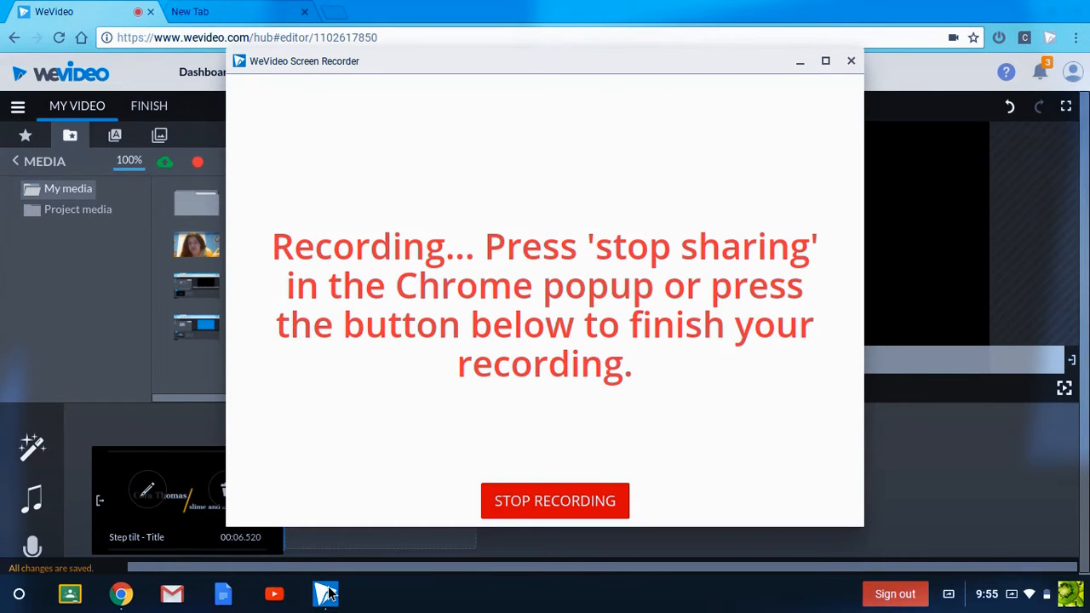
mouse_move(327, 593)
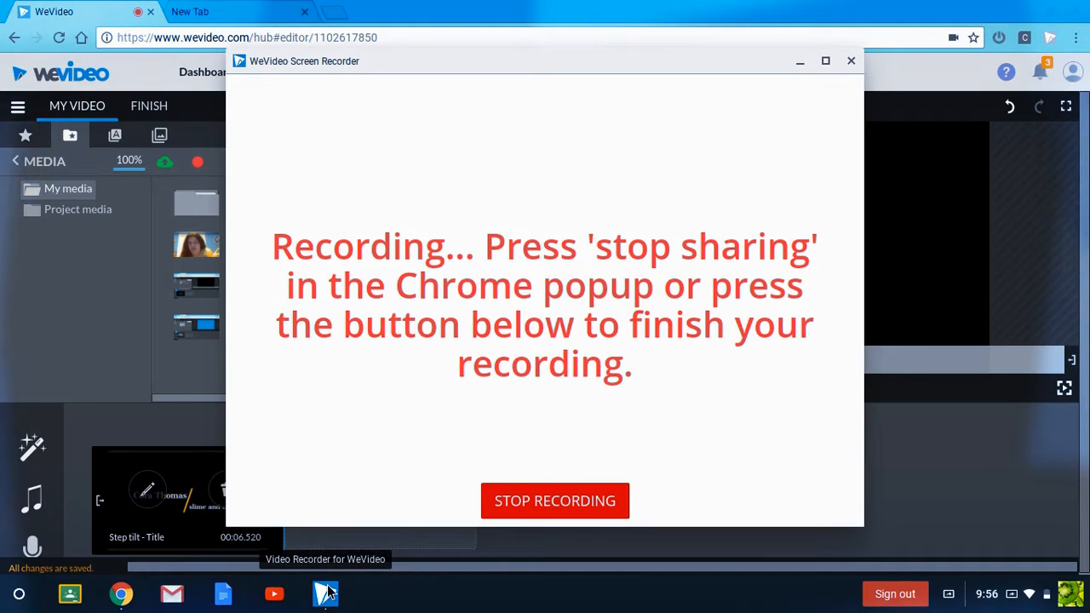
mouse_move(556, 501)
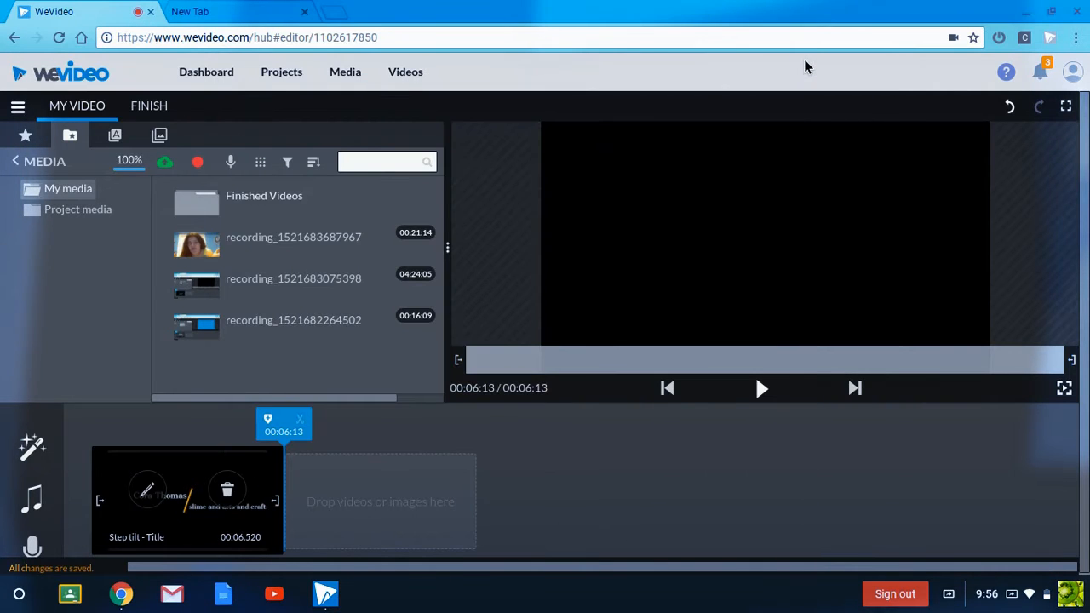
mouse_move(145, 307)
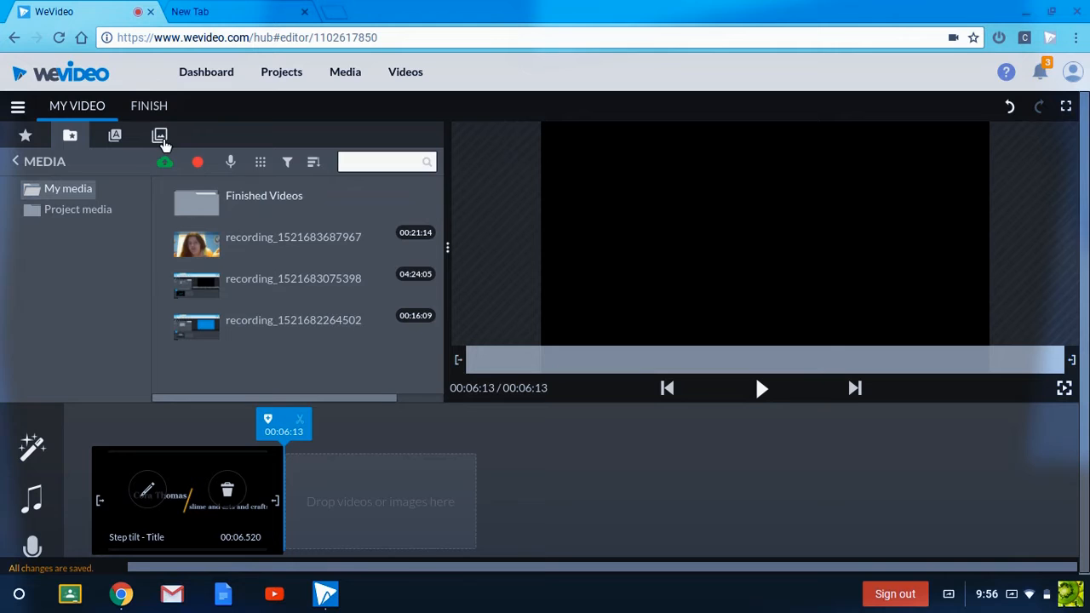
Add the Stack - Title 'ONE TWO THREE FOUR' template after the intro and open it for editing
left_click(160, 136)
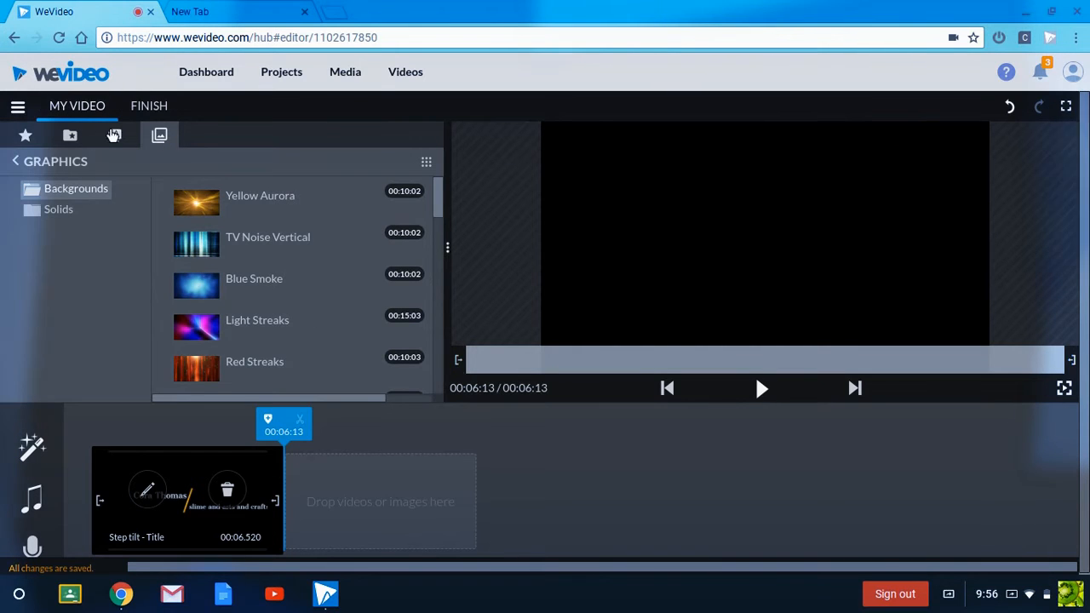
left_click(115, 134)
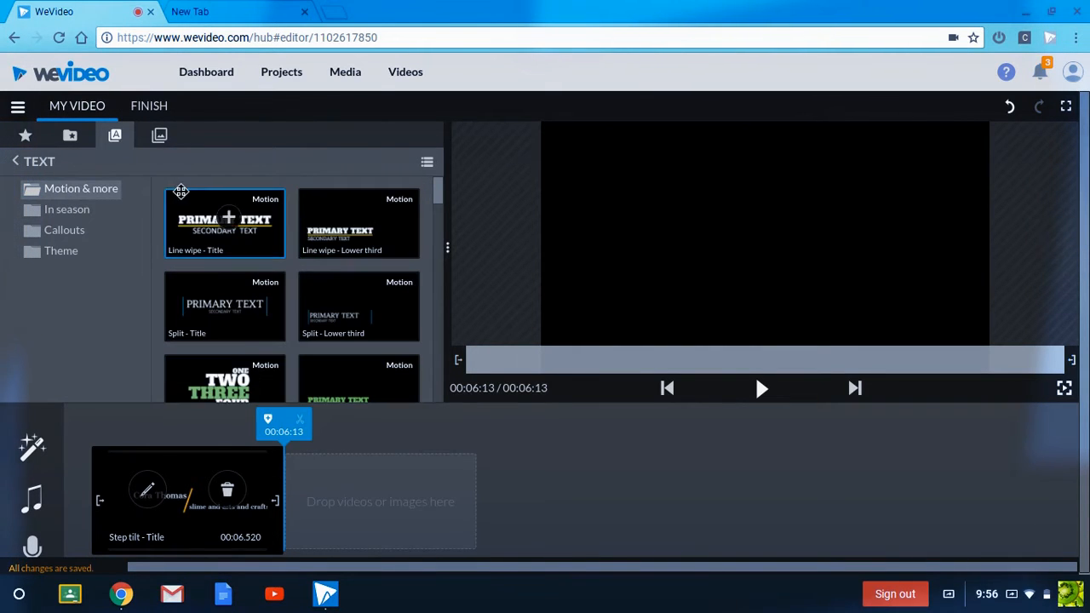
scroll("down", 3)
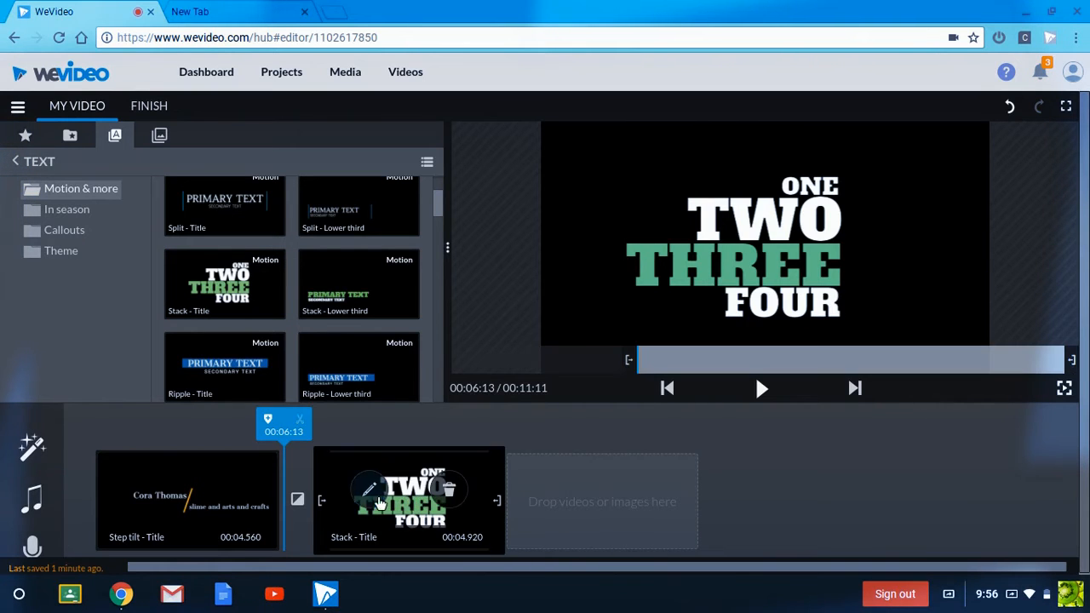
left_click(368, 486)
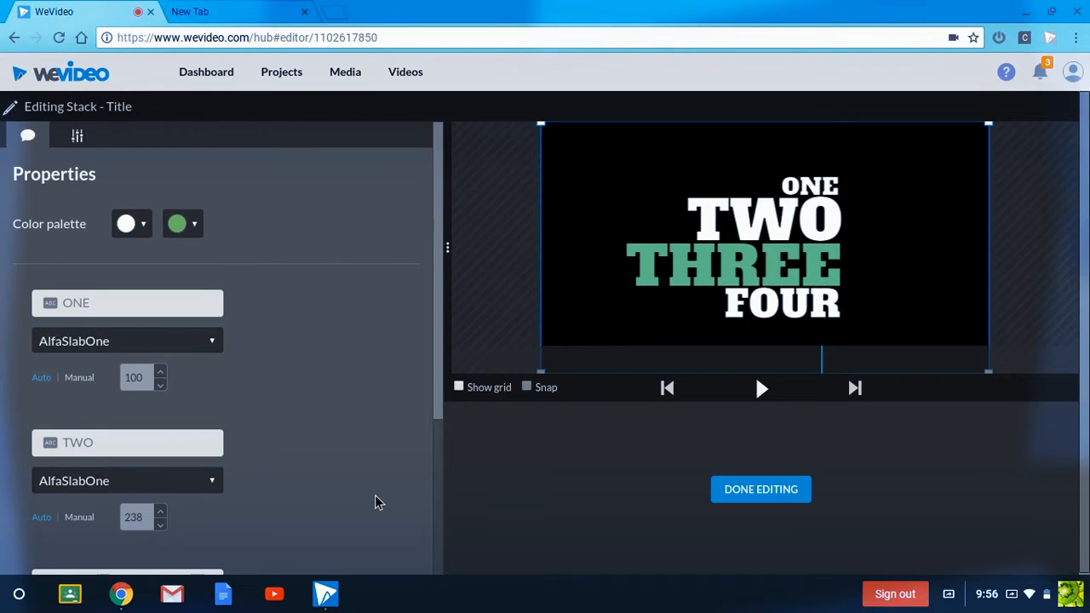
Rewrite the title's first lines to read 'Subscribe', 'Like' and 'Comment'
left_click(127, 303)
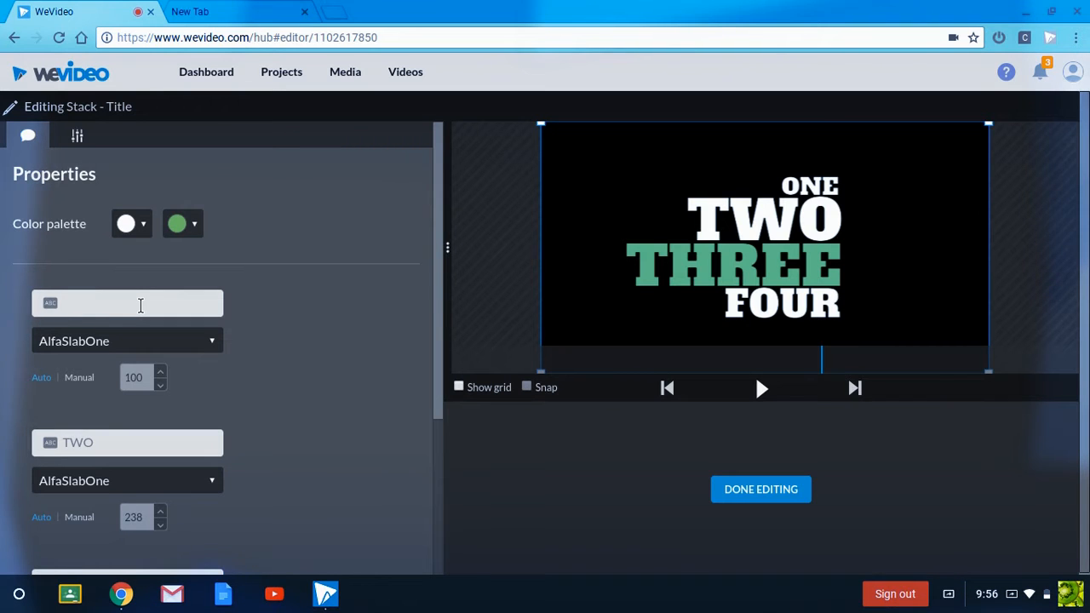
type("sub")
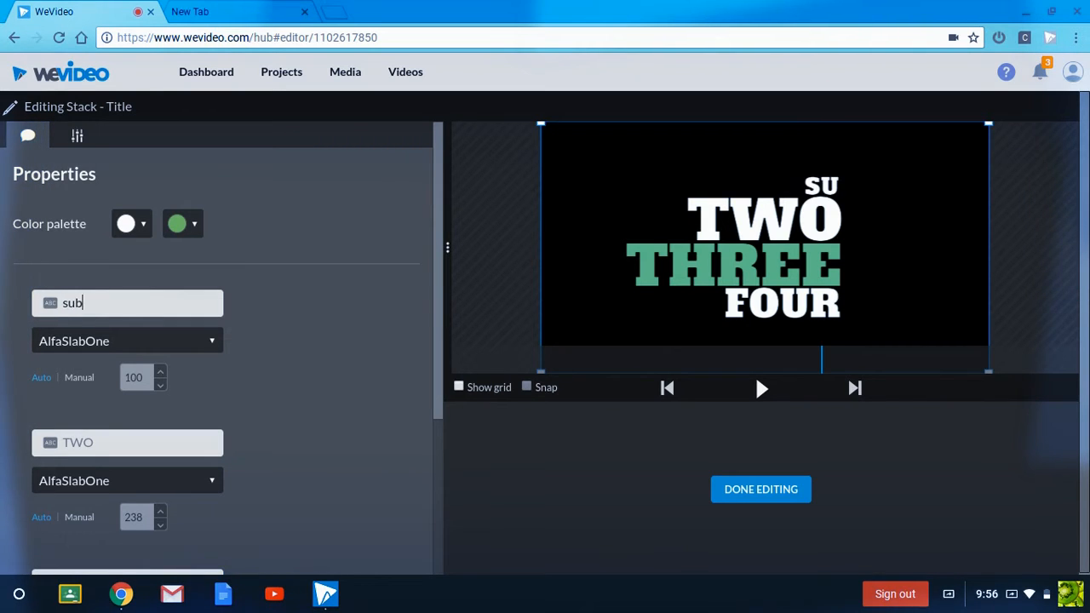
type("scrtibe")
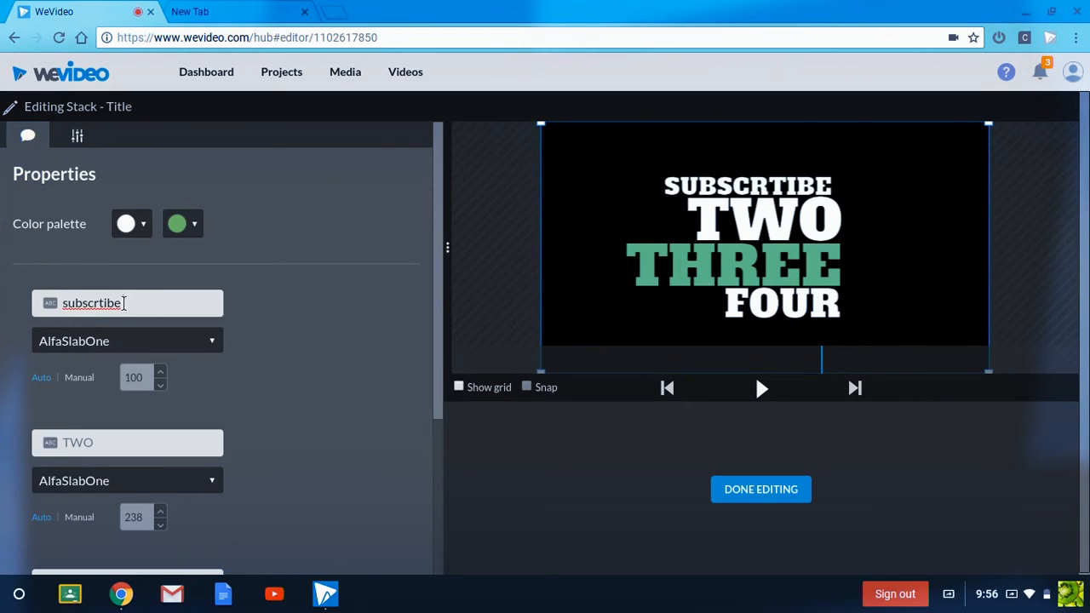
type("subscribe")
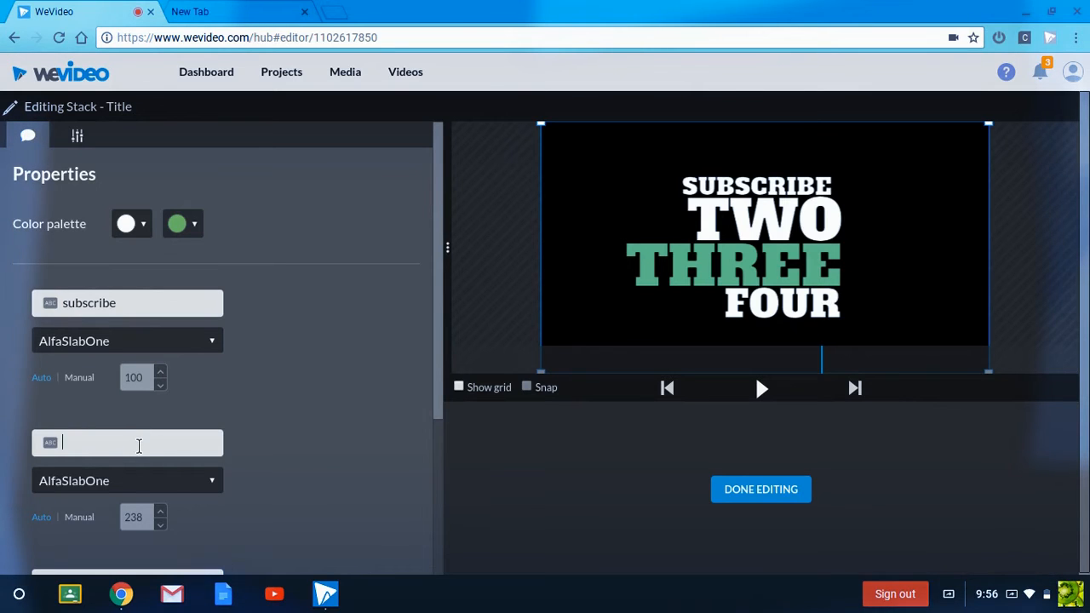
type("like")
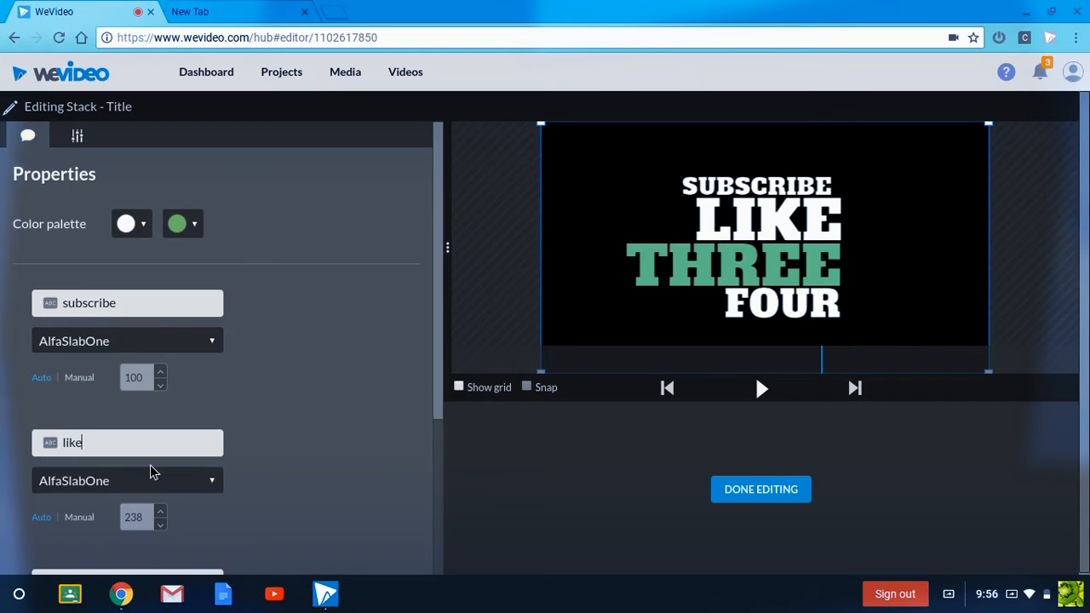
scroll("down", 3)
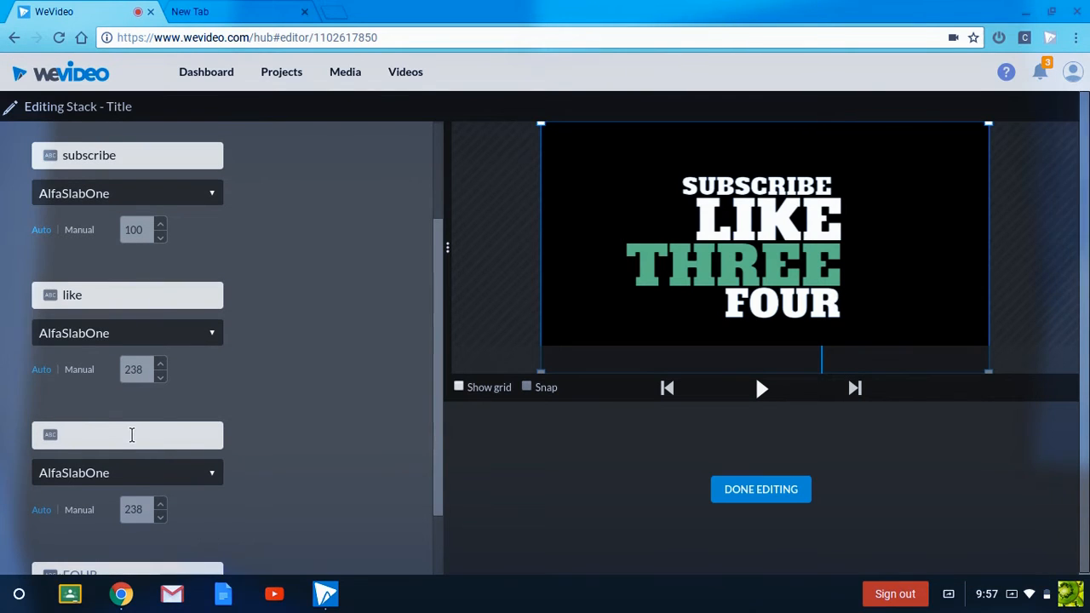
type("comment")
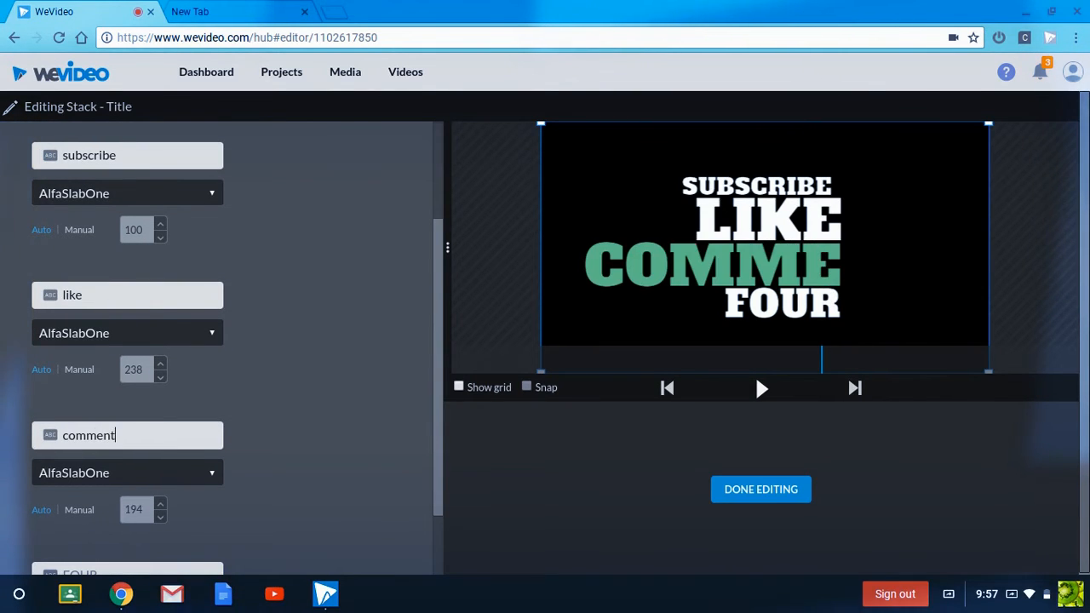
Rewrite the last line to read 'Hope you liked this video'
scroll("down", 3)
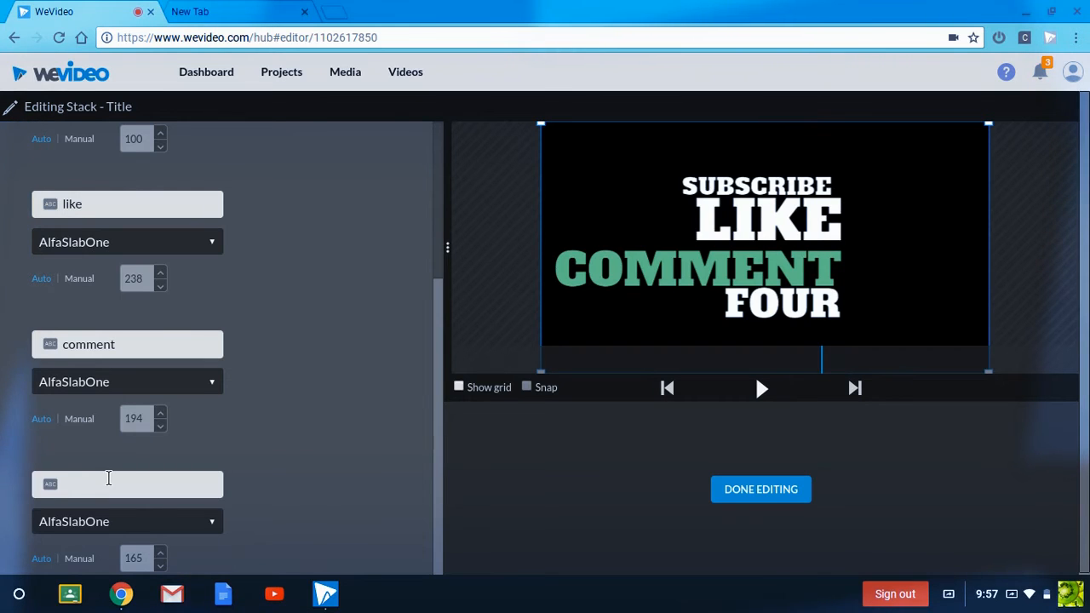
type("hope you liked")
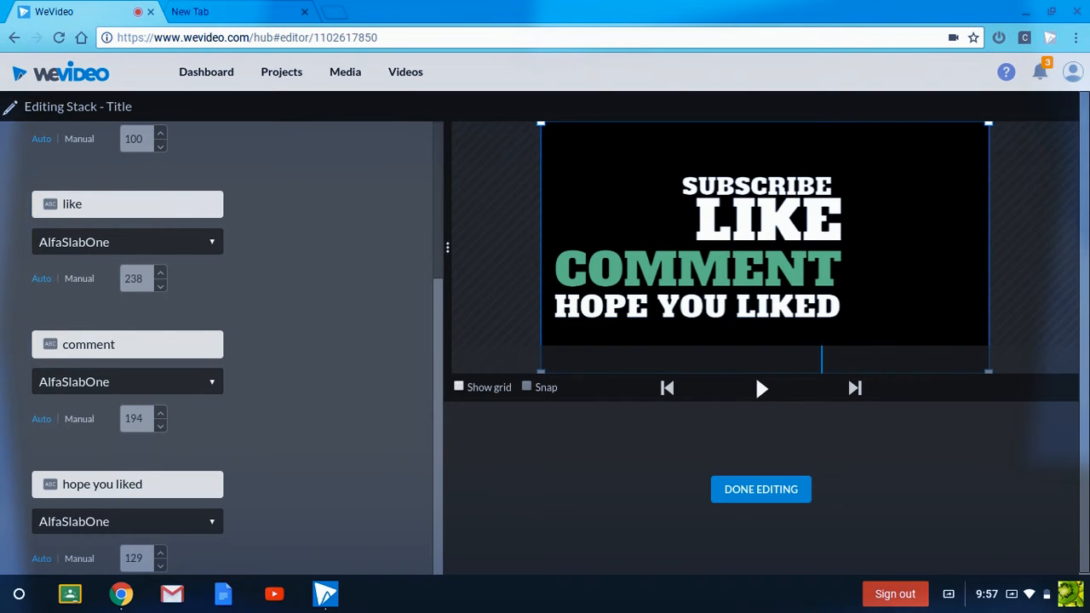
type("this")
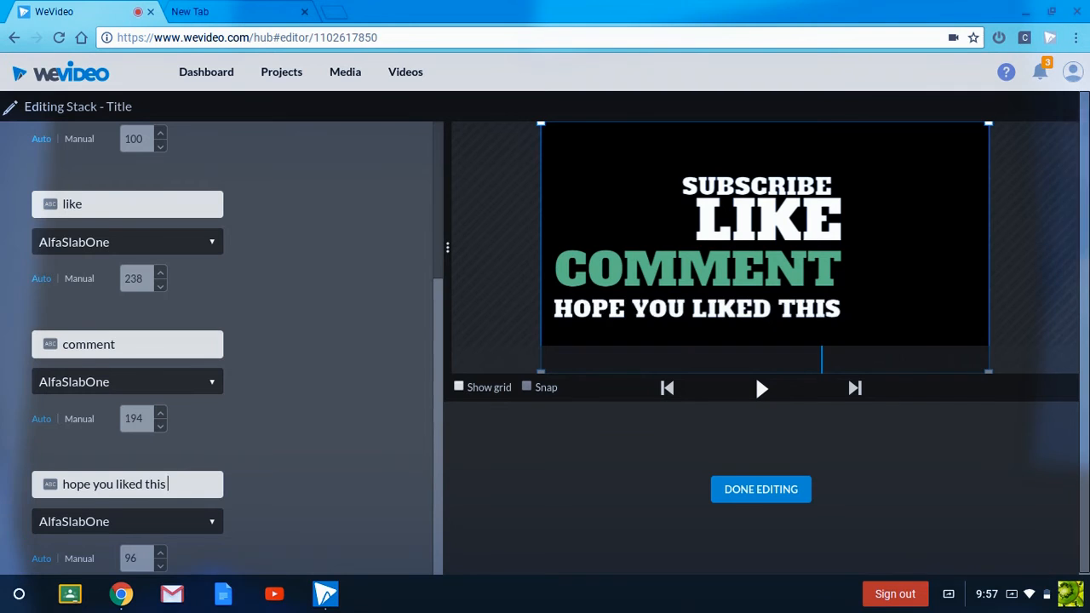
type("video")
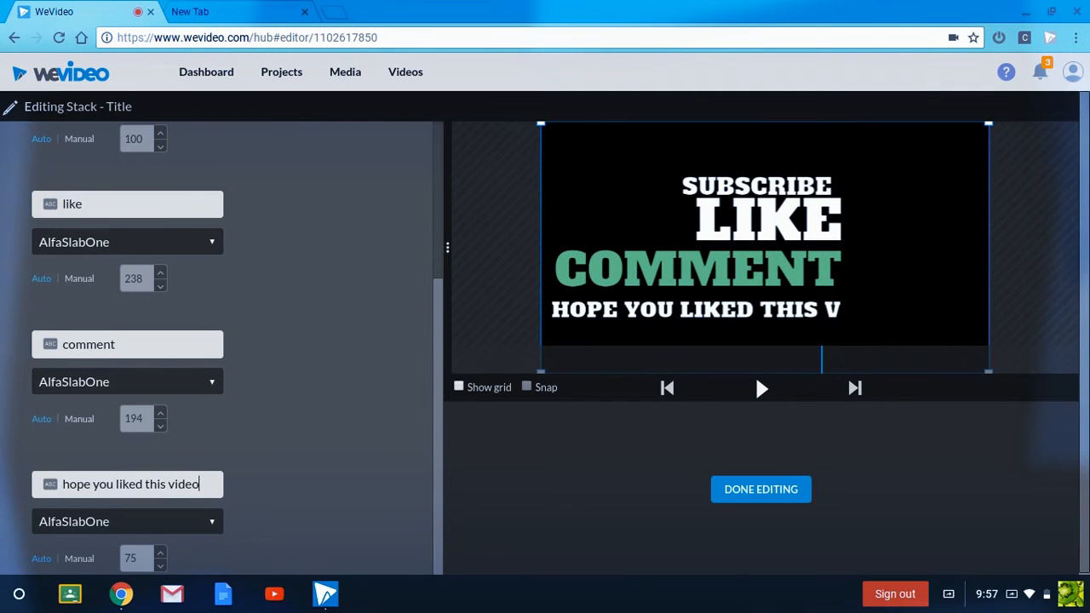
type("ideo")
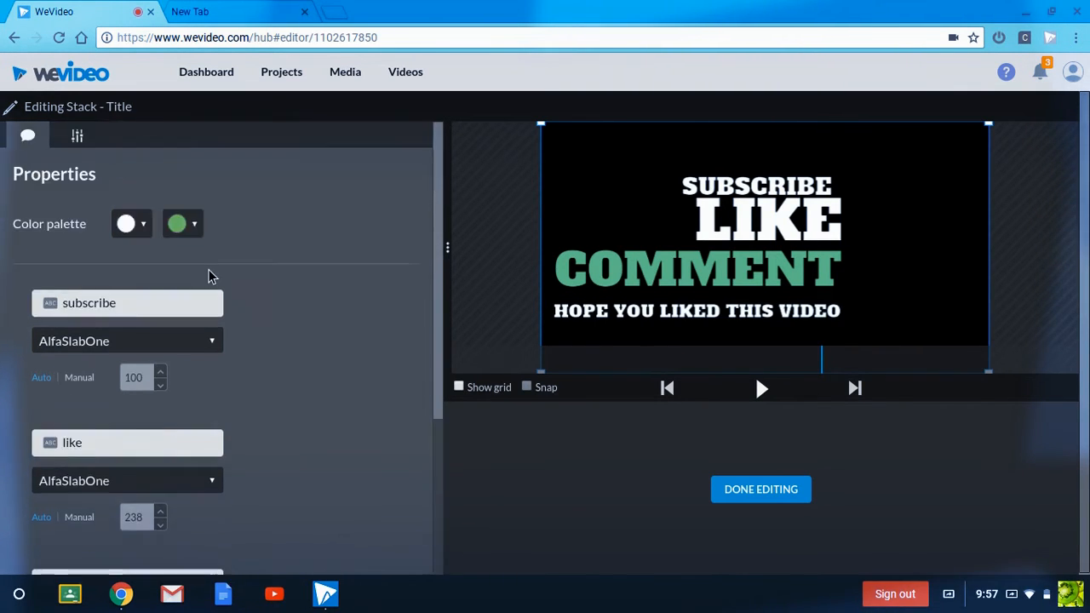
Make the Subscribe, Like and last line orange after trying blue
left_click(131, 223)
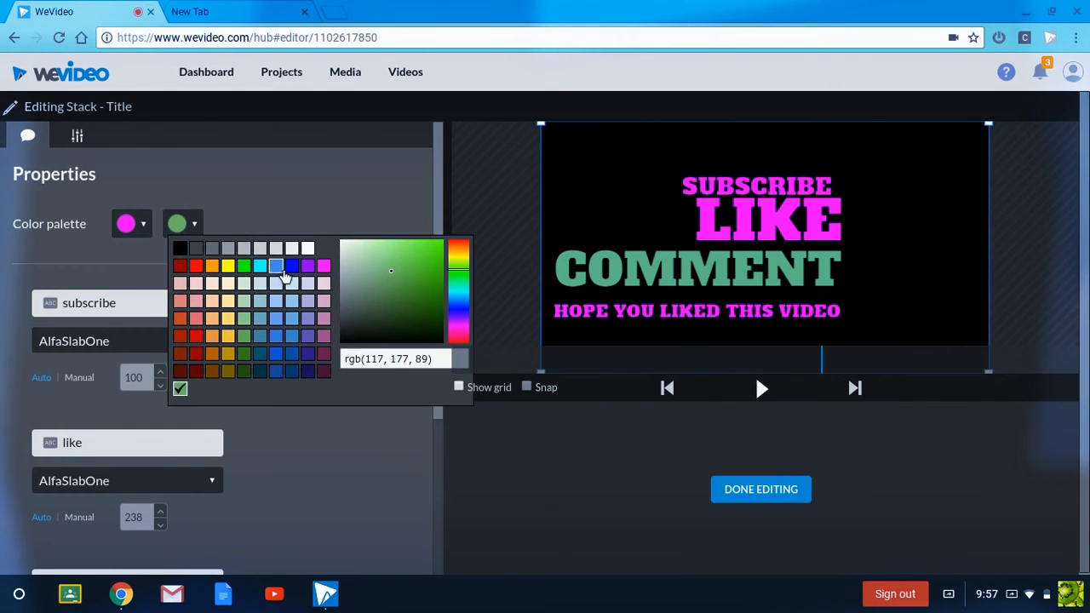
left_click(293, 266)
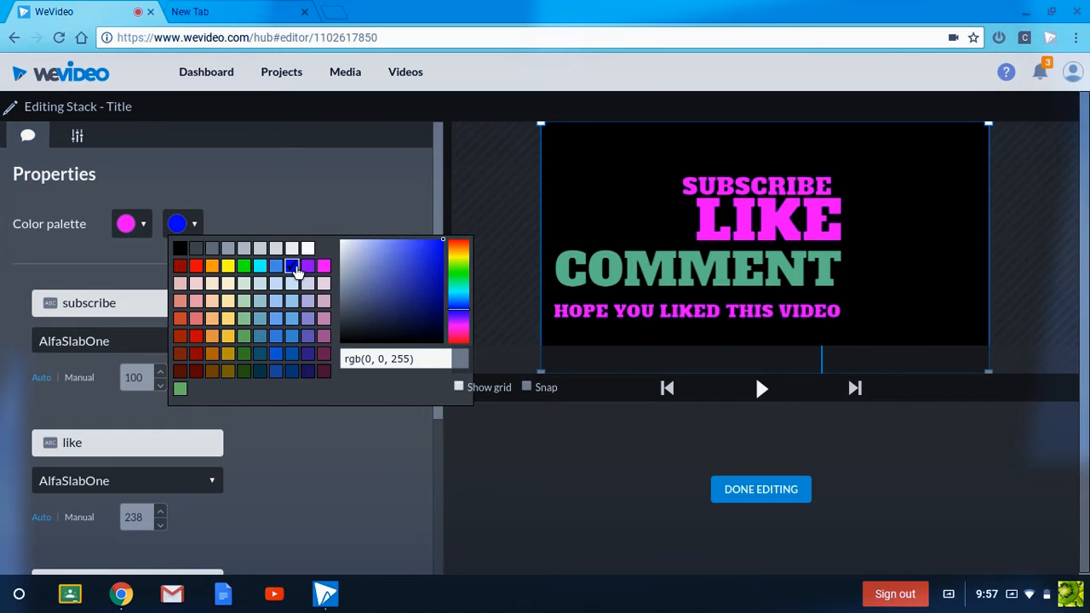
left_click(292, 266)
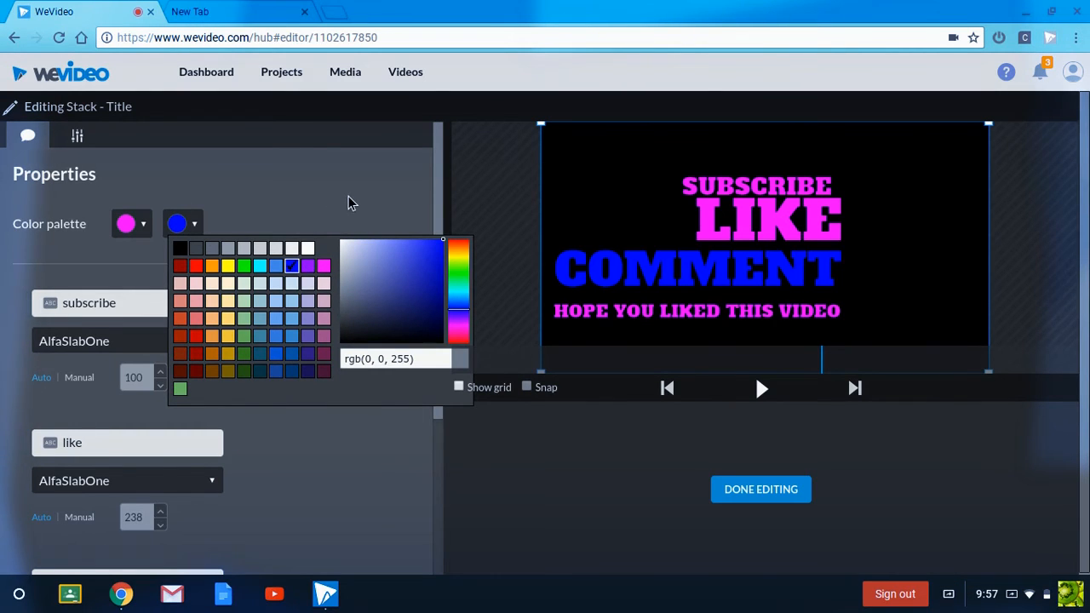
left_click(126, 223)
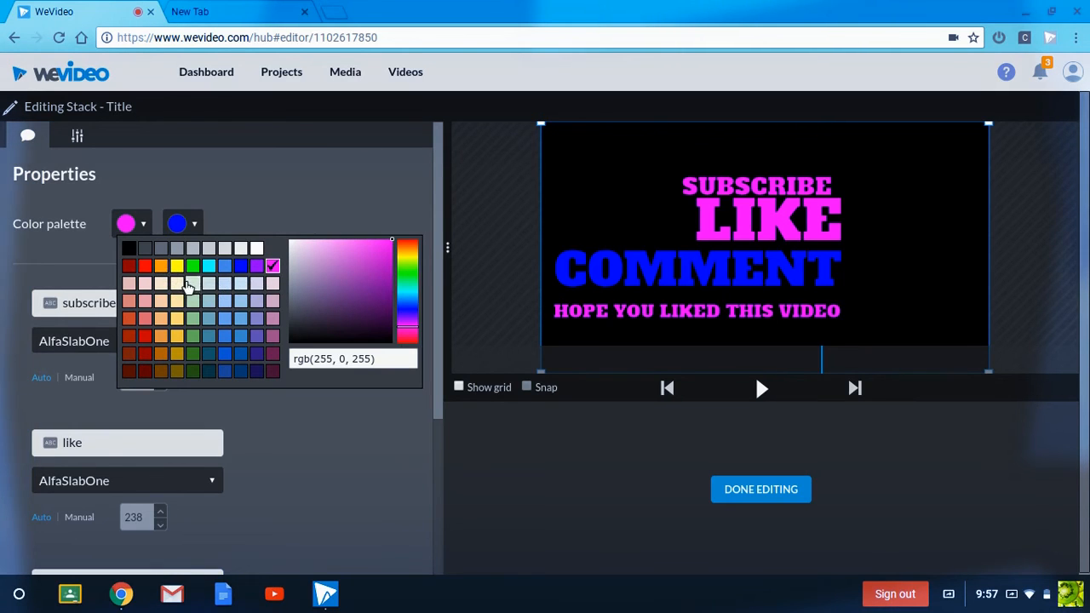
left_click(160, 266)
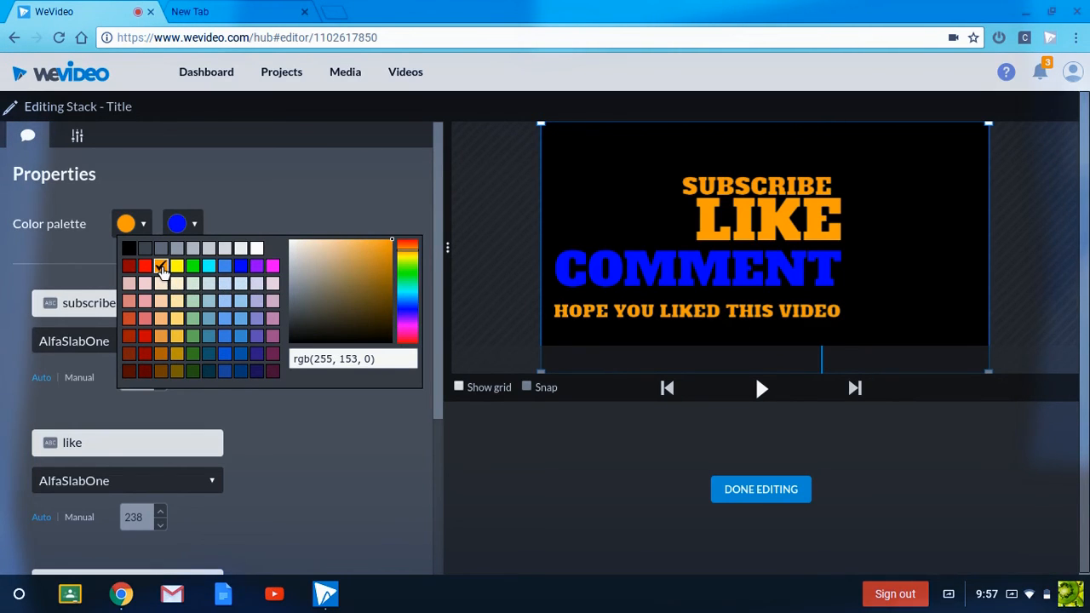
Colour the Comment line white and finish editing the title
left_click(194, 224)
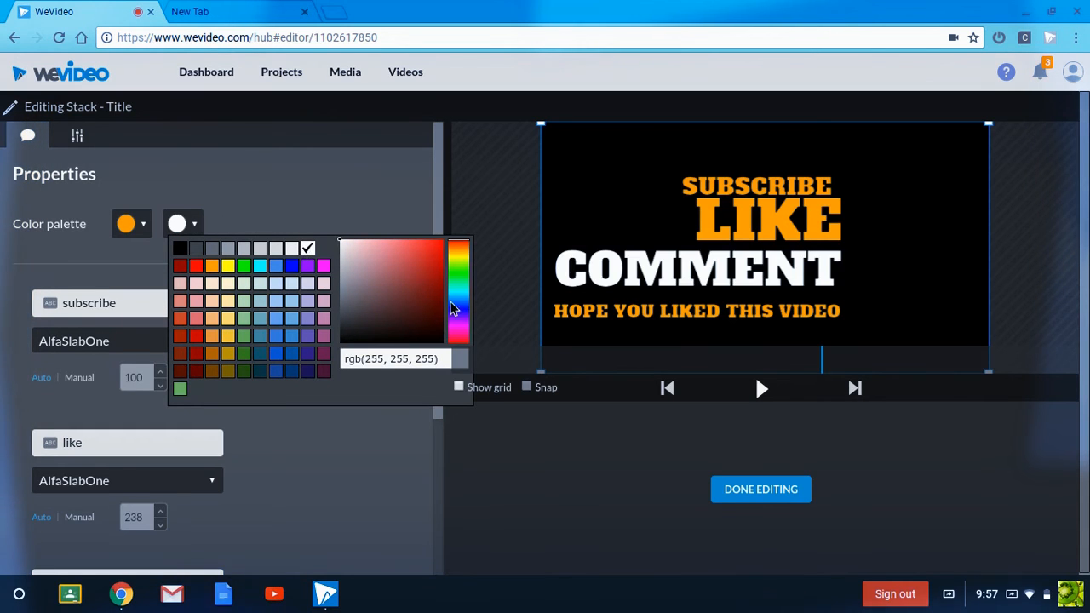
left_click(712, 477)
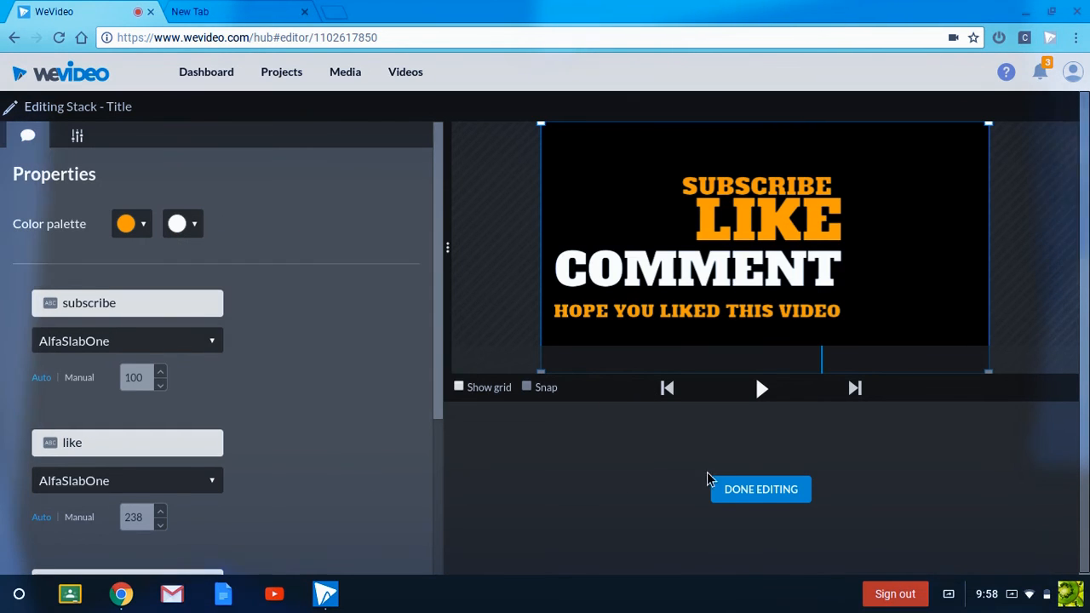
left_click(760, 489)
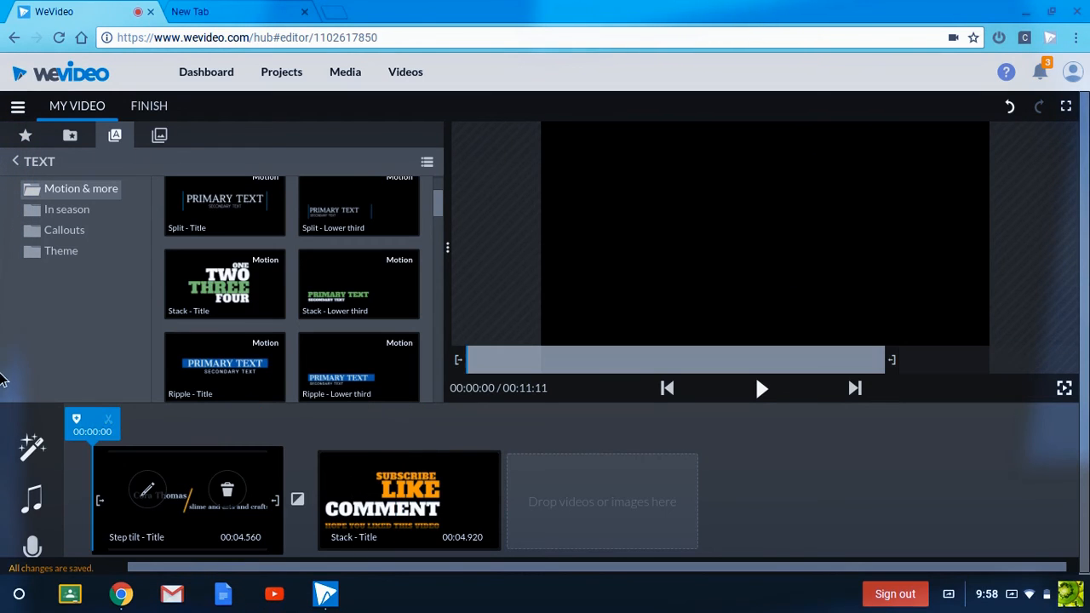
Place the webcam recording from the Media library between the intro and outro titles
left_click(70, 135)
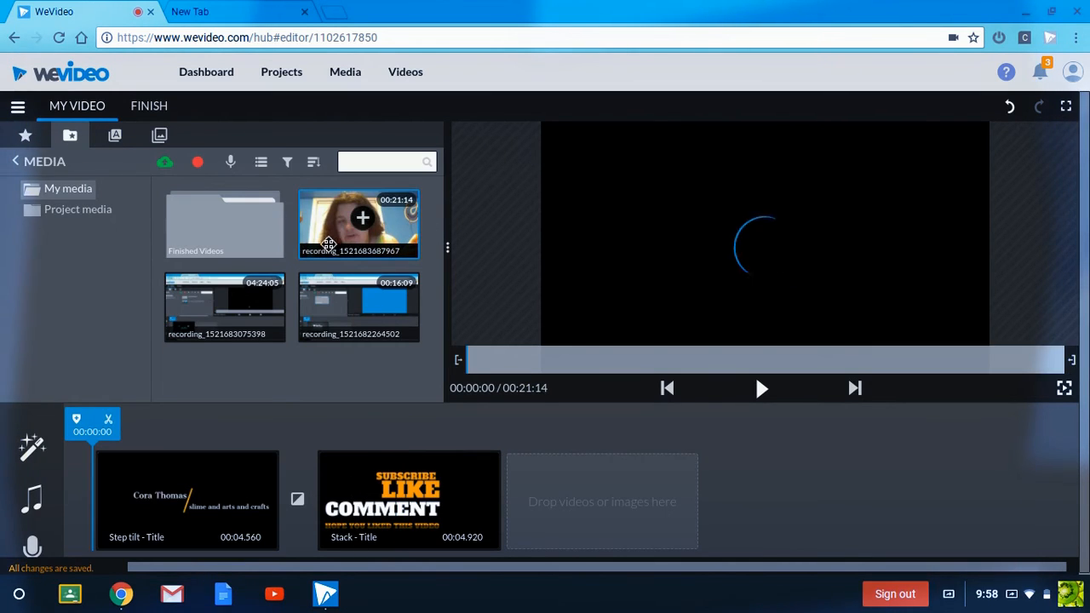
left_click_drag(357, 225, 409, 501)
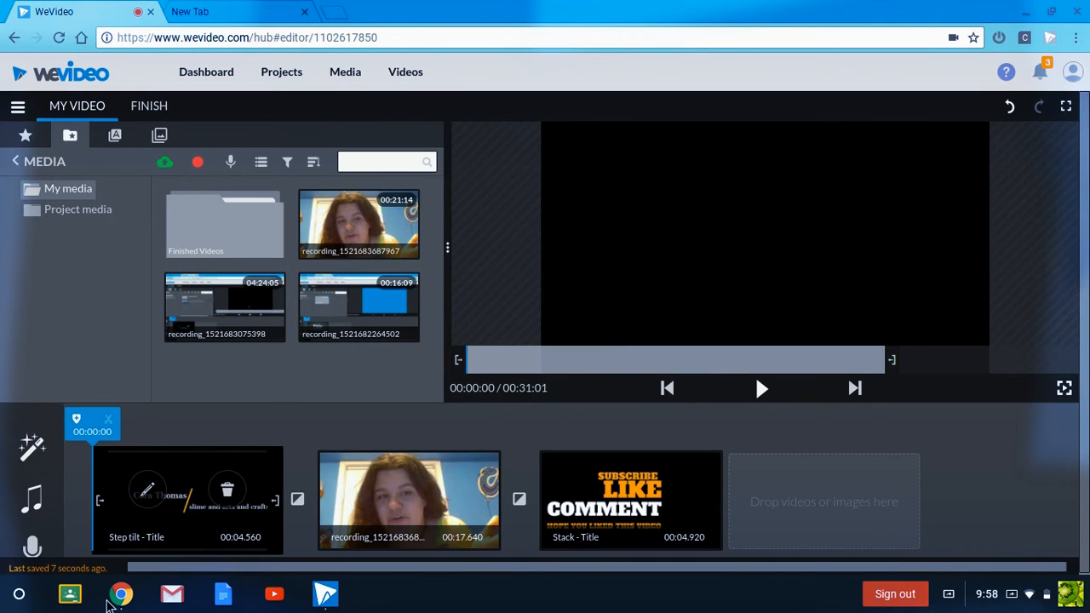
left_click(409, 501)
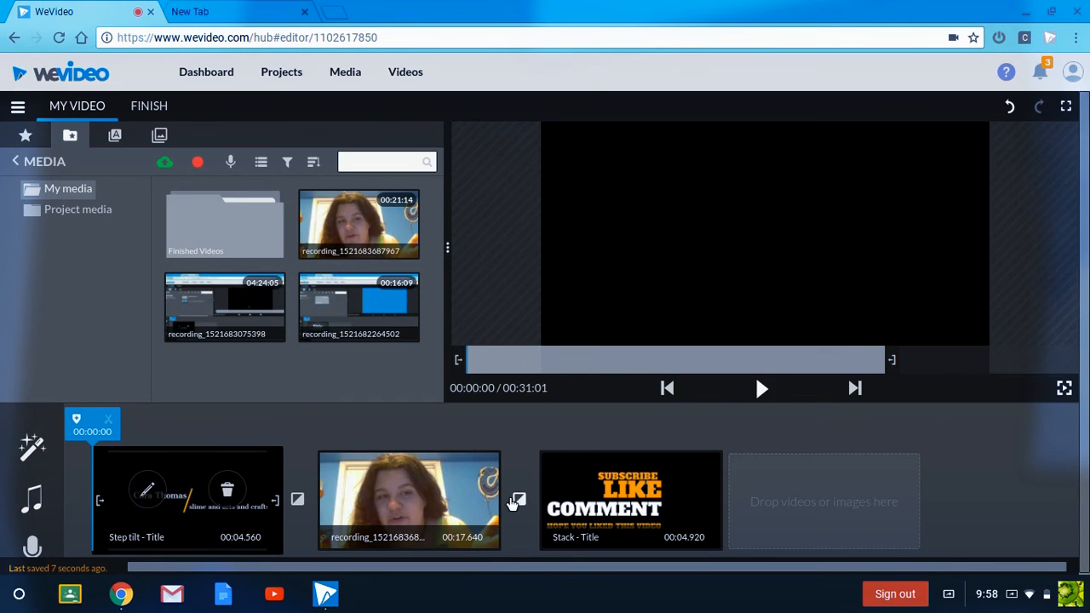
mouse_move(730, 394)
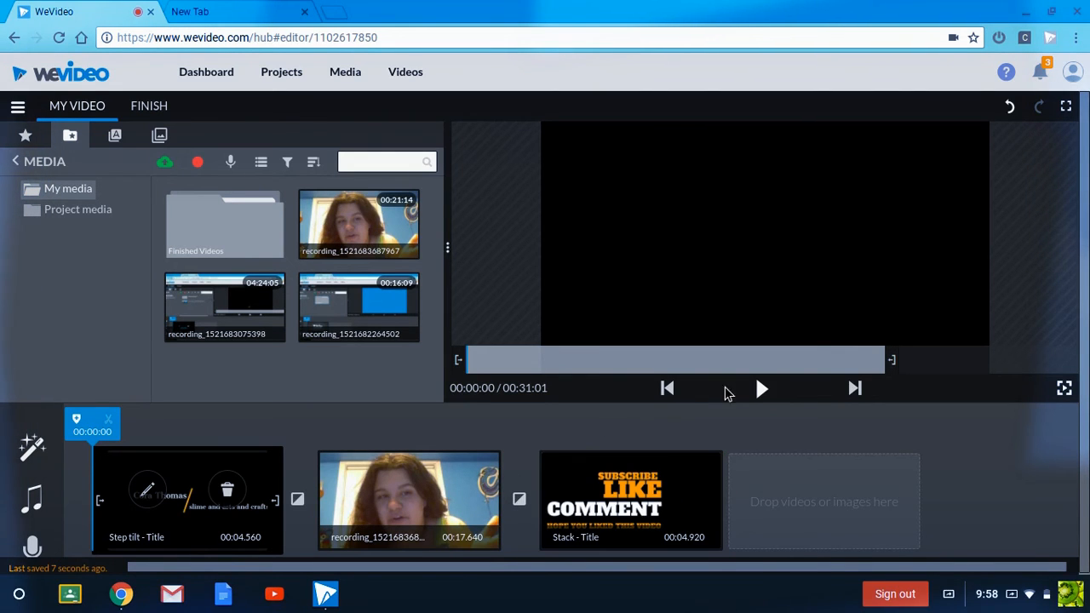
left_click(759, 388)
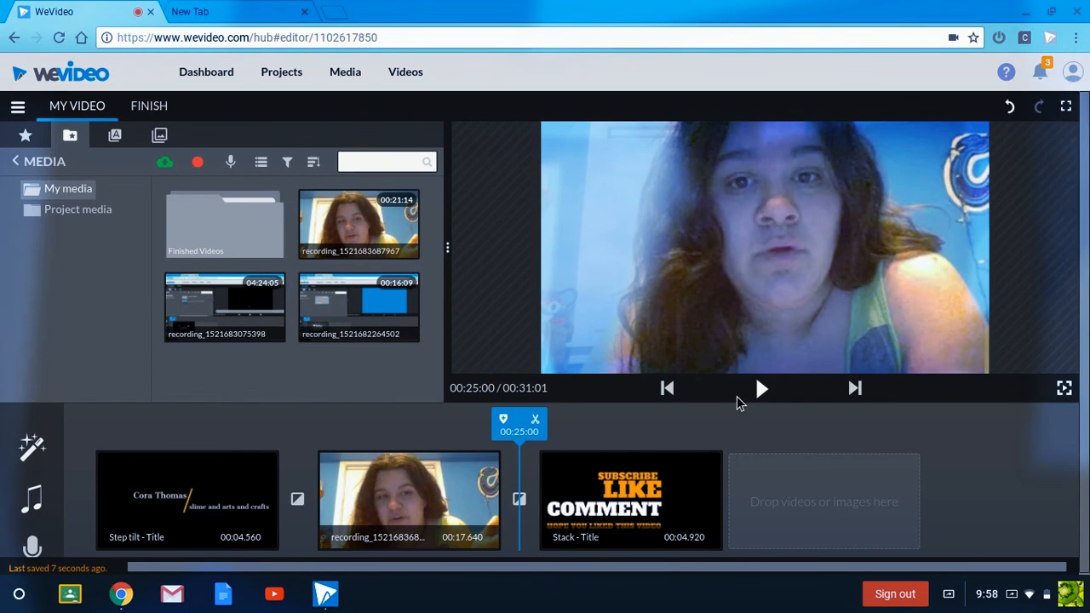
left_click(760, 389)
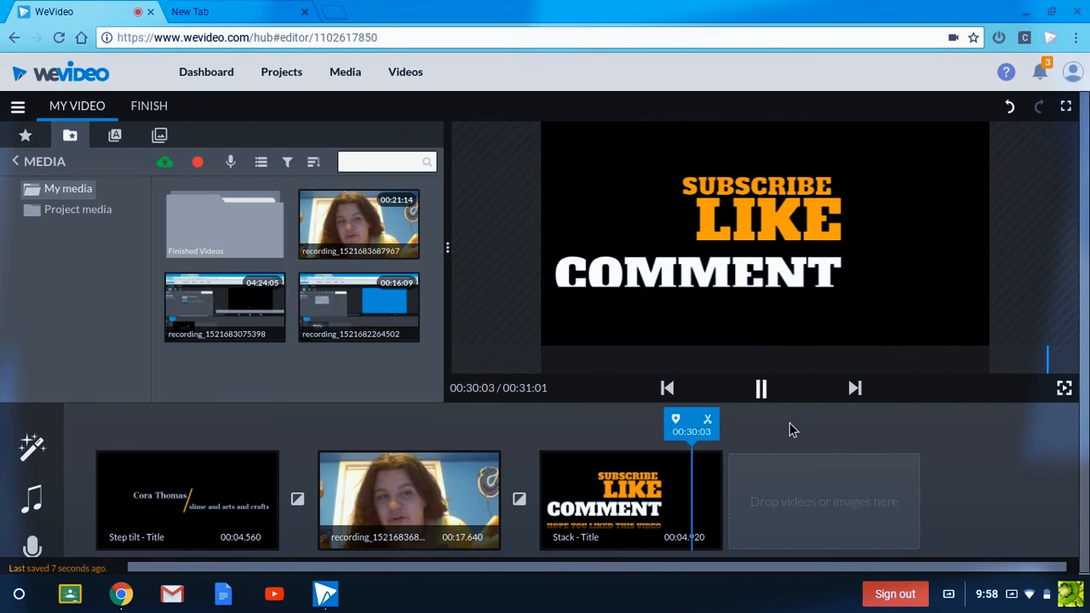
left_click(187, 501)
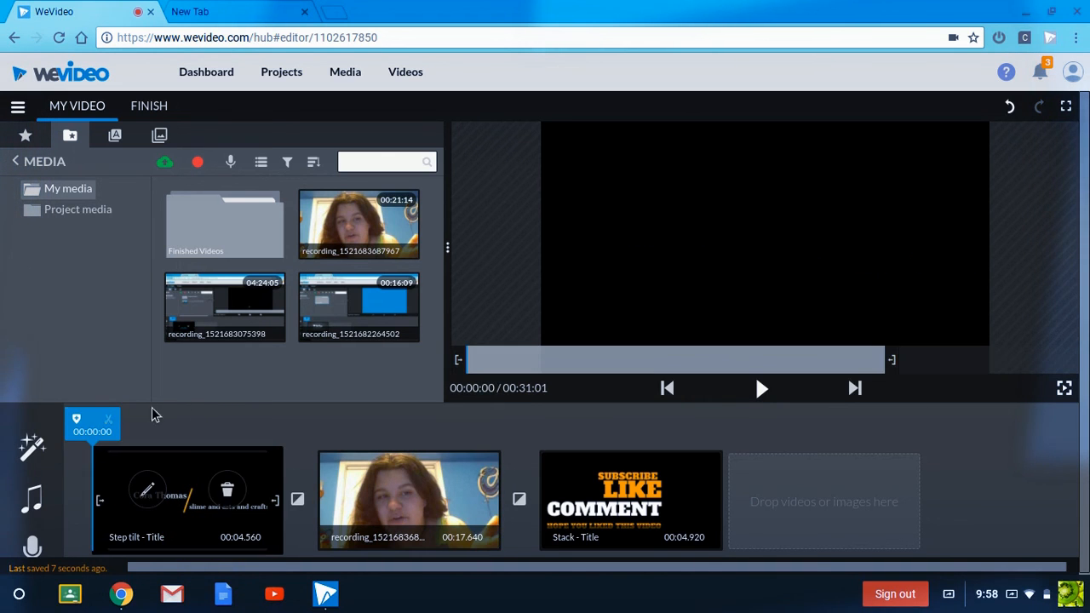
mouse_move(188, 410)
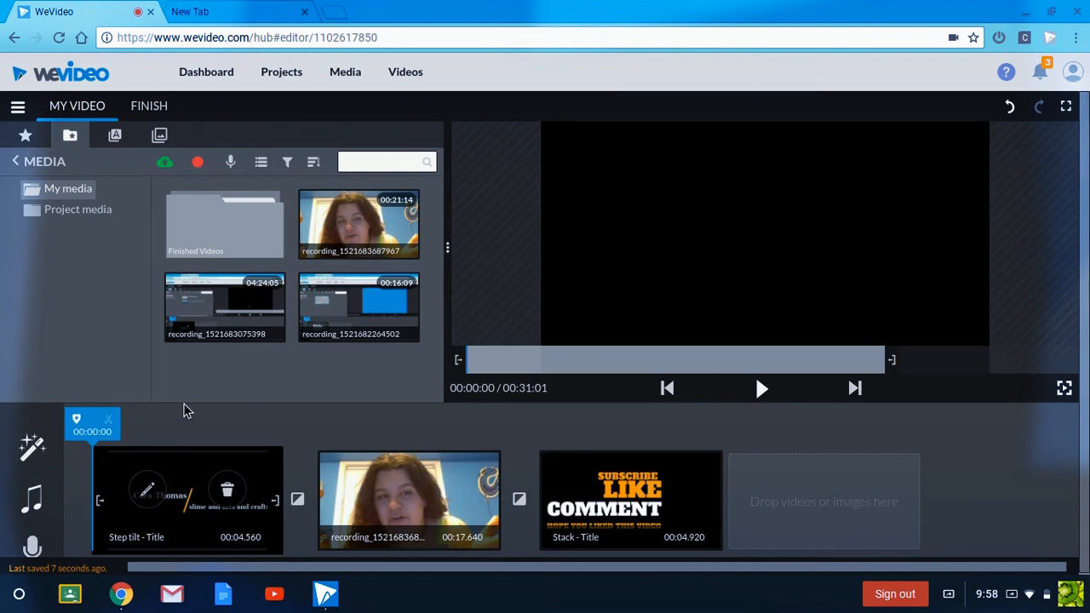